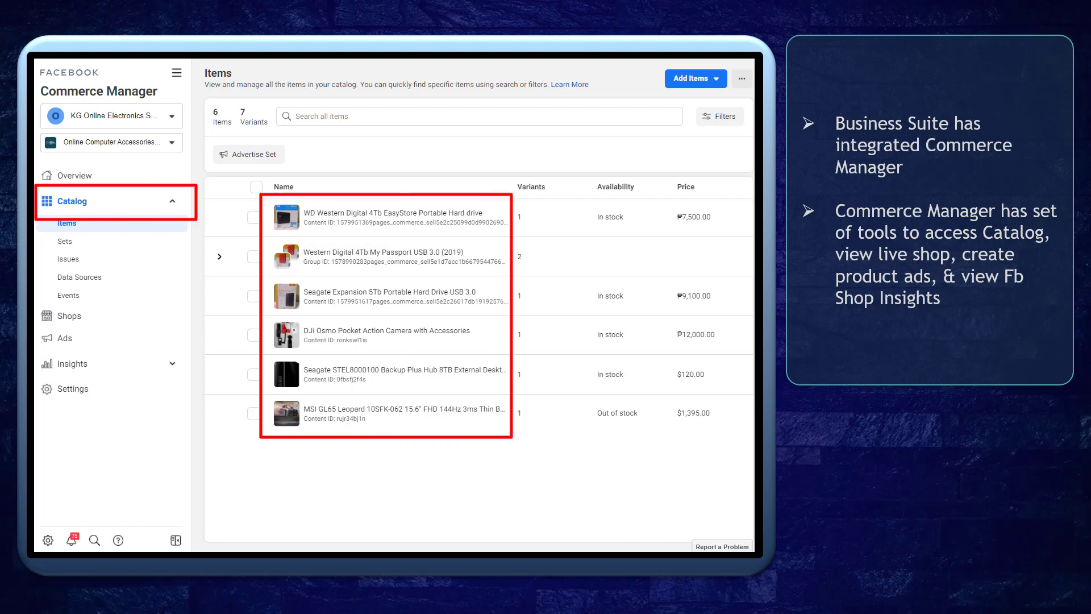
Leave the Catalog Items list for the OCAS Online Store home in Business Suite
{"action": "left_click", "coordinate": [68, 315]}
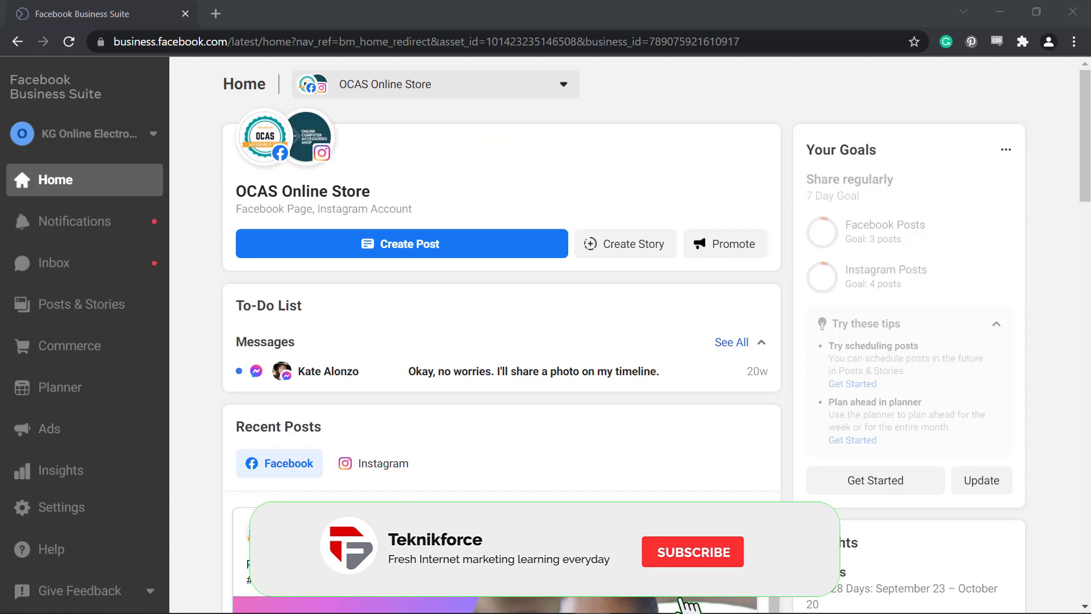
Launch Commerce Manager from Business Suite and bring up the business account list
{"action": "left_click", "coordinate": [692, 551]}
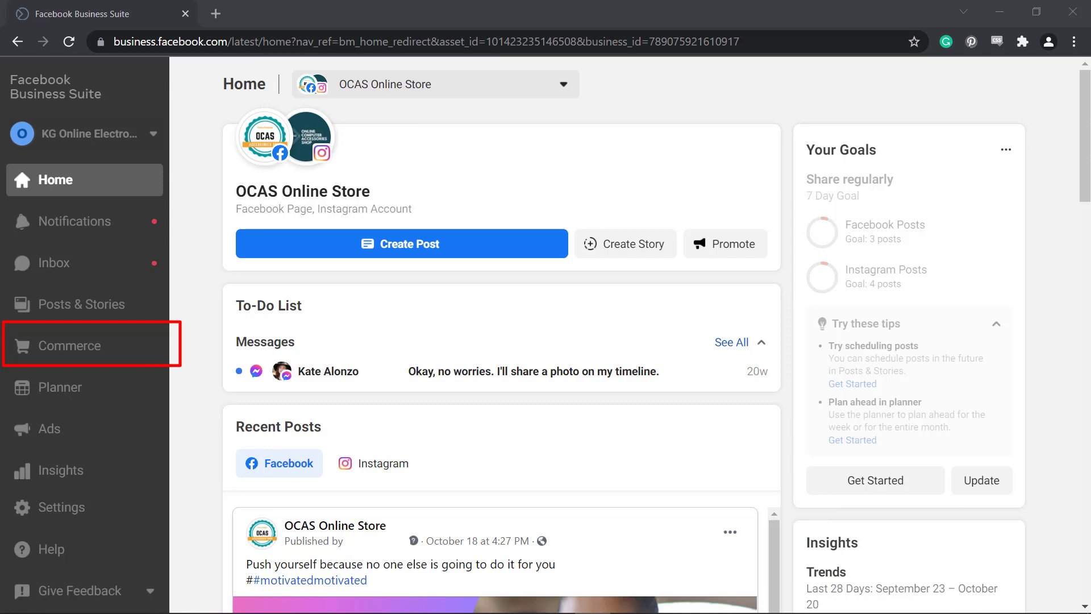
{"action": "left_click", "coordinate": [71, 346]}
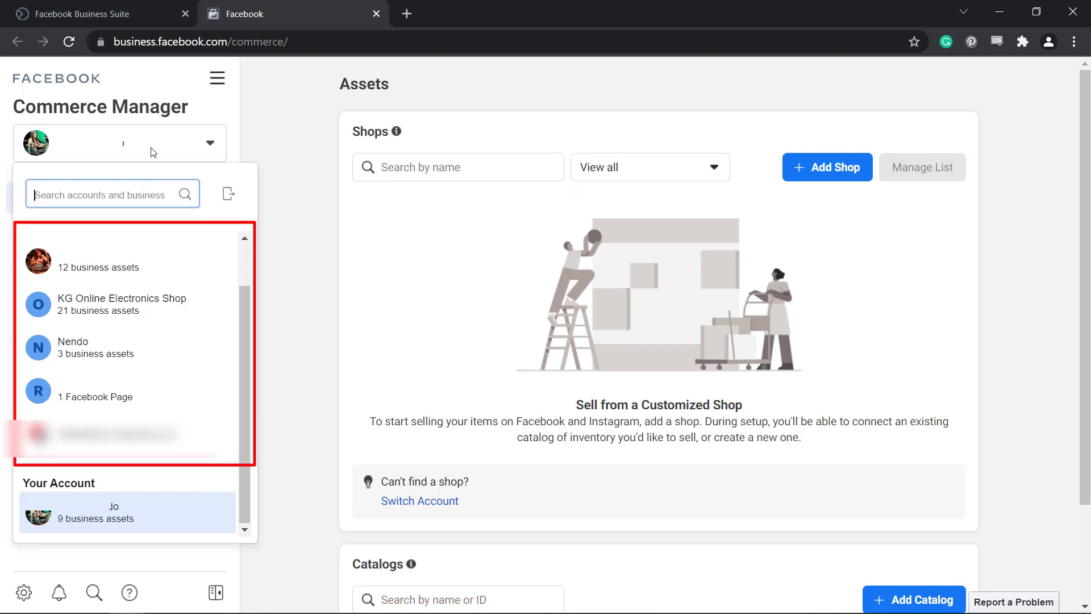
Switch to KG Online Electronics Shop and enter the Online Computer Accessories Shop overview
{"action": "left_click", "coordinate": [122, 305]}
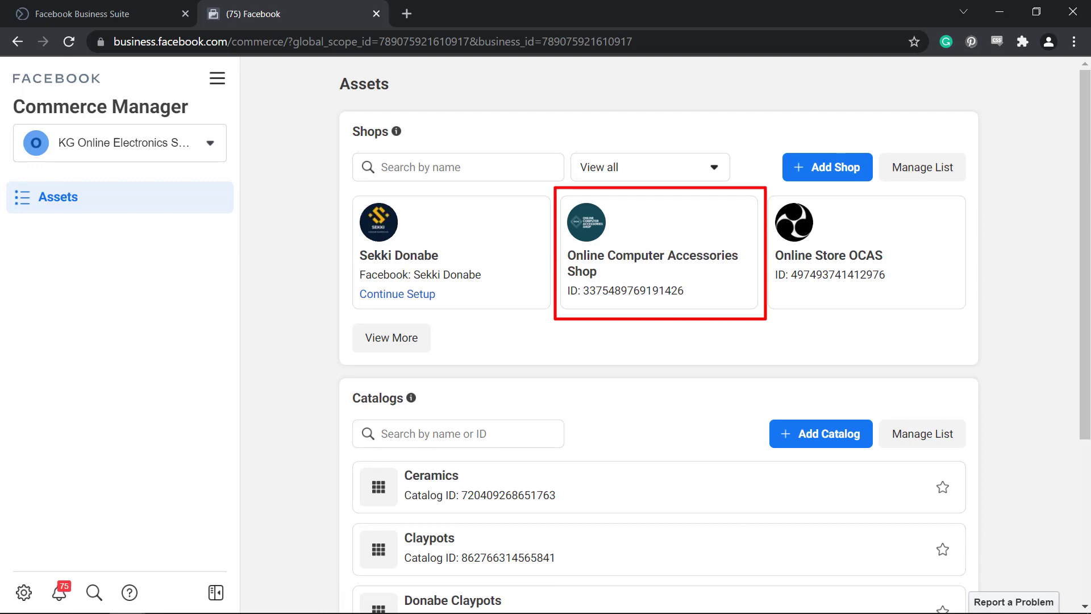
{"action": "left_click", "coordinate": [658, 250]}
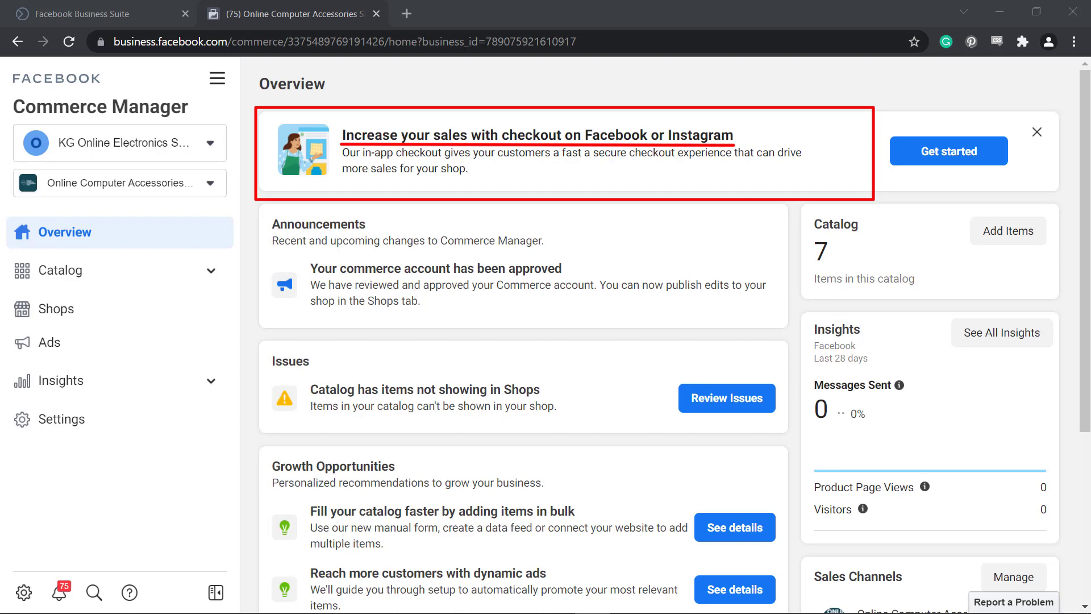
{"action": "left_click", "coordinate": [948, 152]}
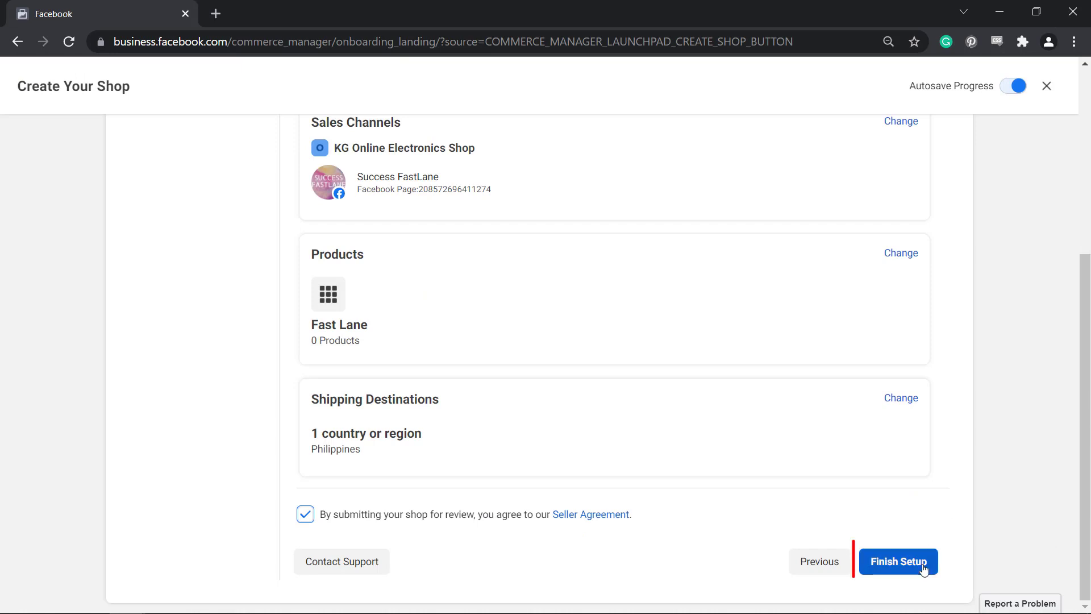
{"action": "left_click", "coordinate": [898, 560]}
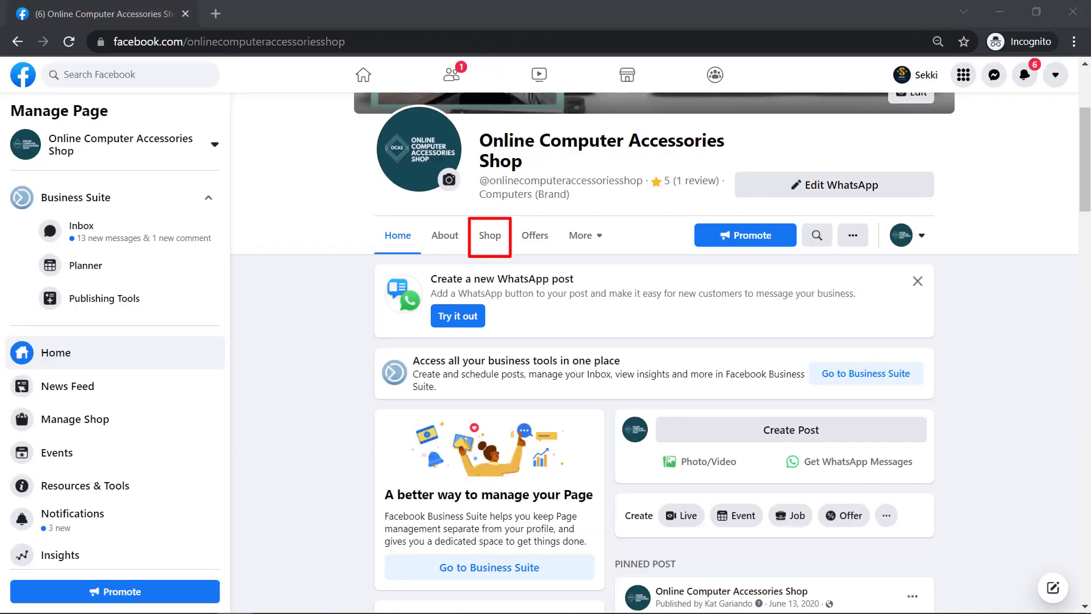
{"action": "left_click", "coordinate": [489, 235]}
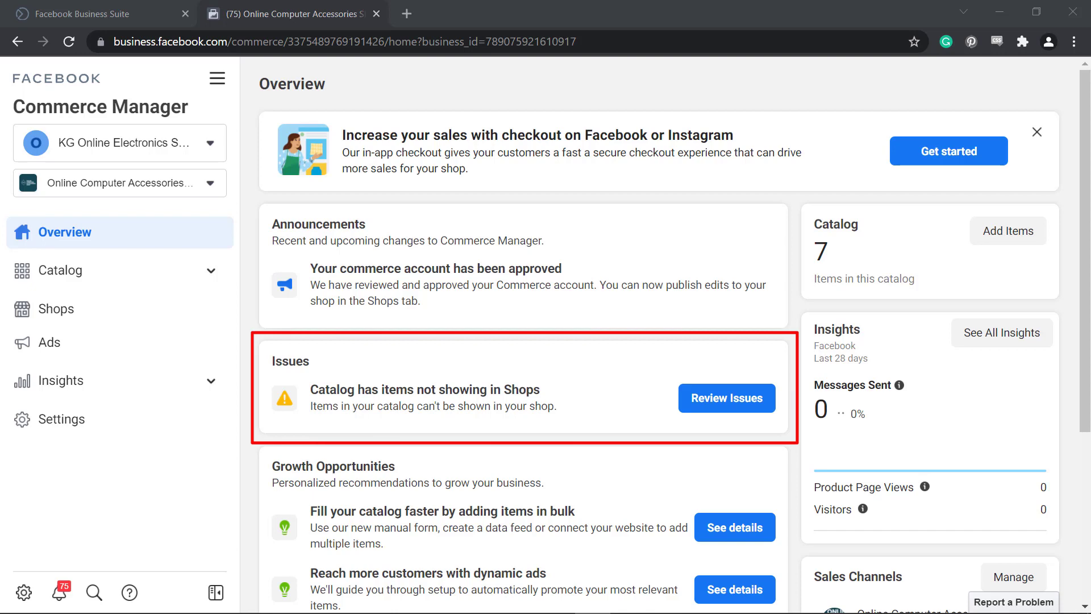
Review the Issues and Growth Opportunities panels, then view jacket search results with a sponsored ad
{"action": "left_click", "coordinate": [726, 398]}
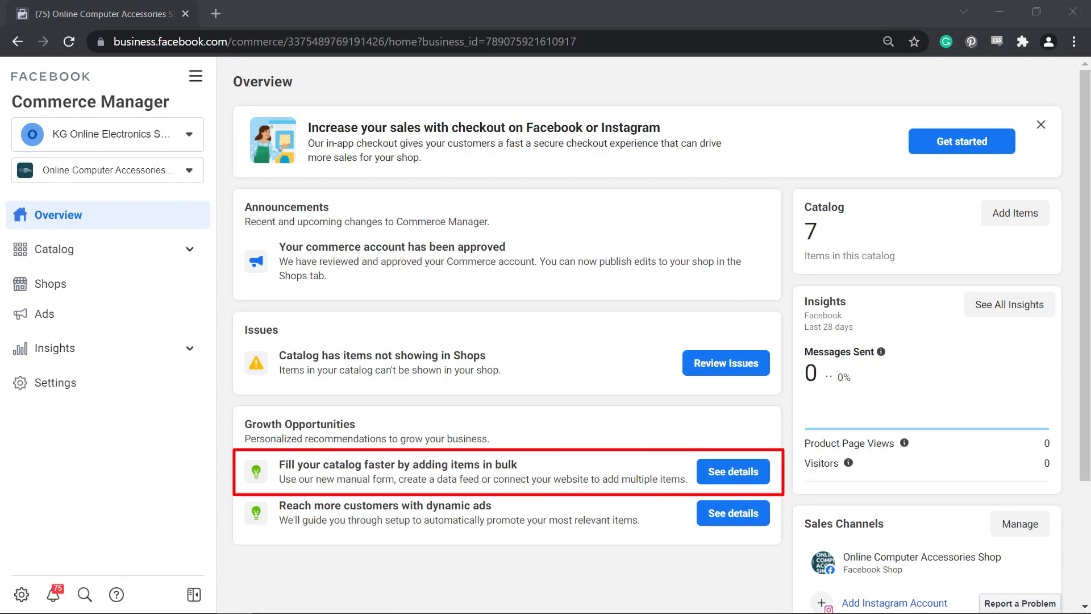
{"action": "left_click", "coordinate": [731, 470]}
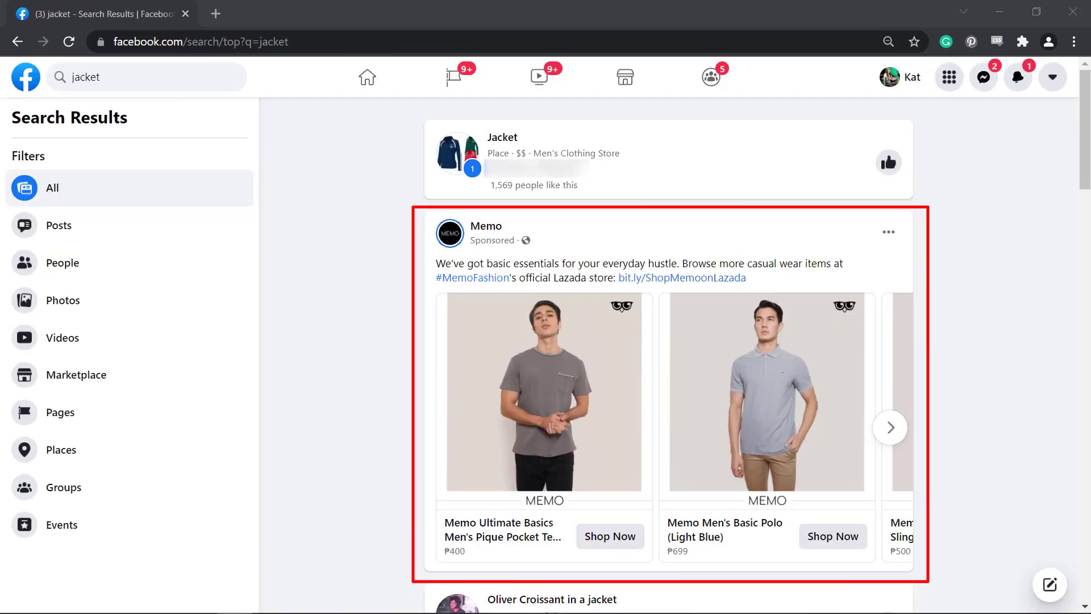
Browse the Memo carousel ad, the Memo shop and the Urban Revivo ad
{"action": "left_click", "coordinate": [889, 427]}
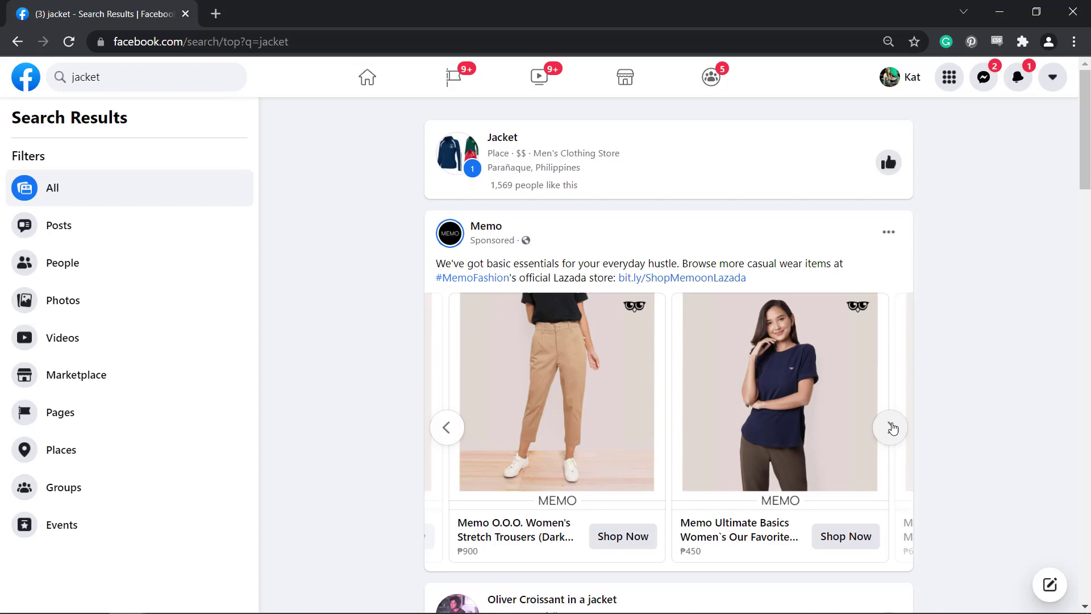
{"action": "left_click", "coordinate": [485, 225]}
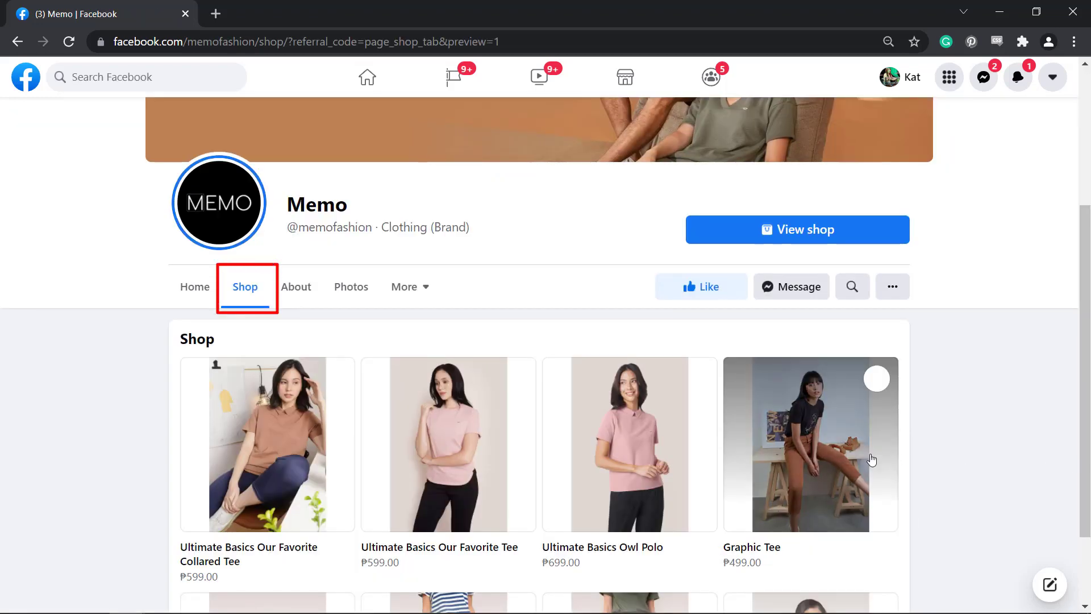
{"action": "left_click", "coordinate": [810, 444]}
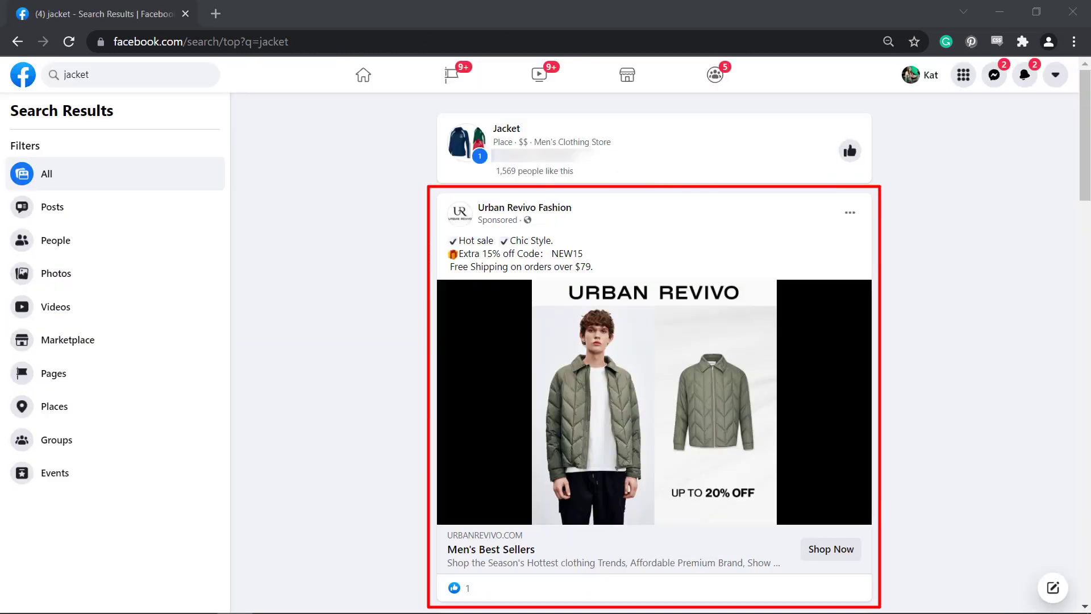
Visit the lululemon Shop and reach Create Your Shop's checkout step with Checkout on Another Website
{"action": "left_click", "coordinate": [131, 75]}
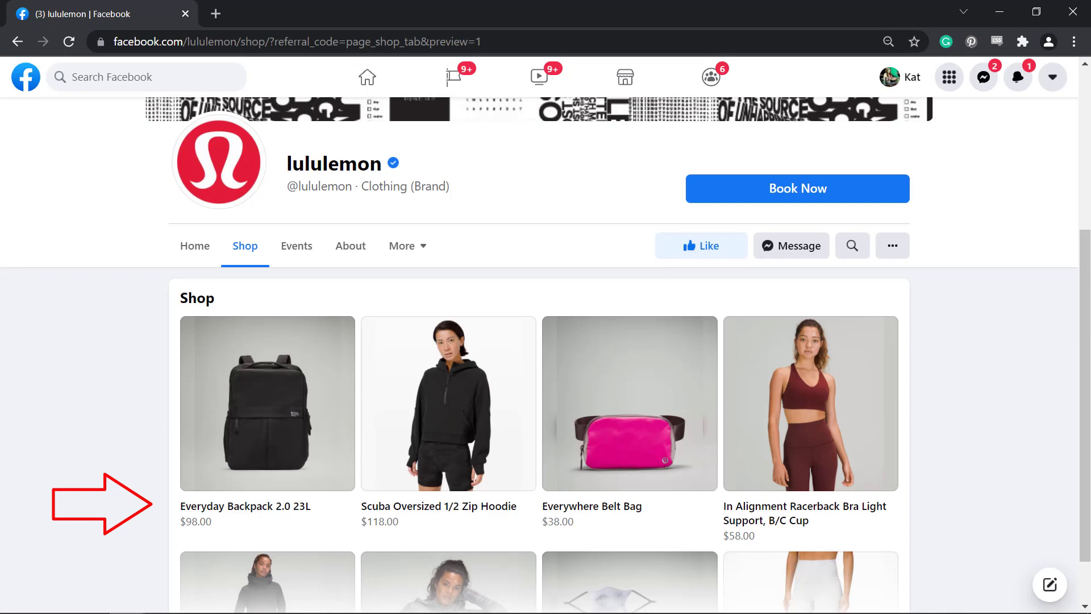
{"action": "left_click", "coordinate": [266, 404]}
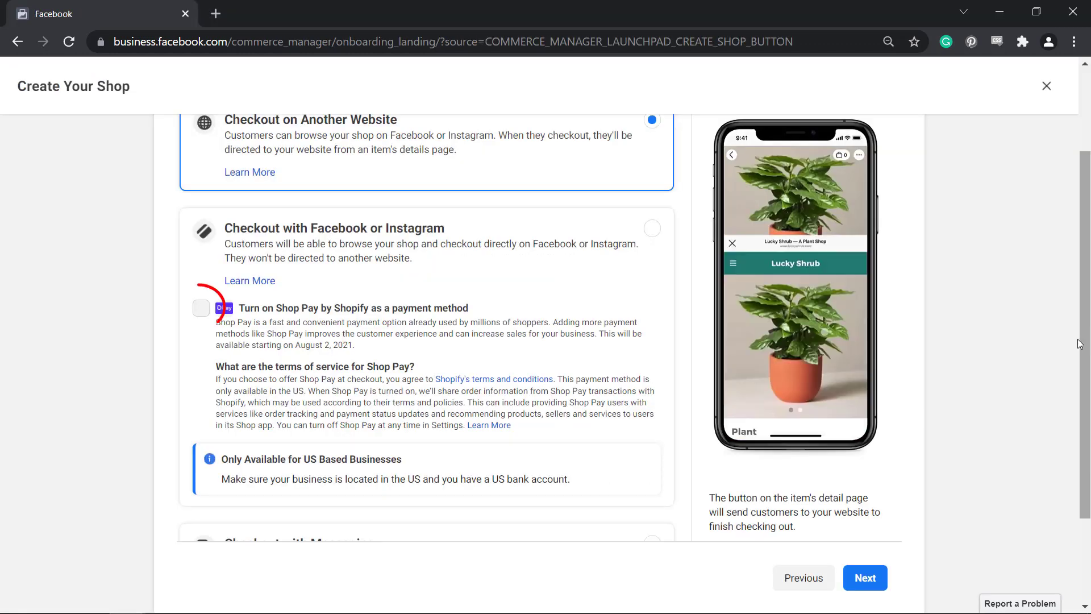
Choose Checkout with Facebook or Instagram and enable Shop Pay by Shopify as a payment method
{"action": "left_click", "coordinate": [202, 308]}
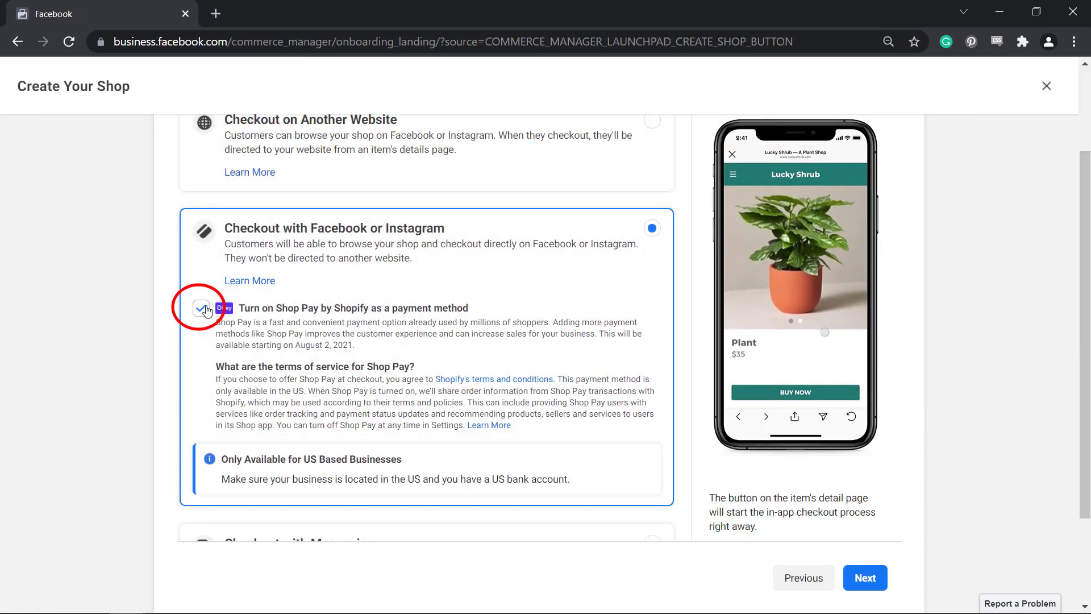
{"action": "left_click", "coordinate": [202, 308]}
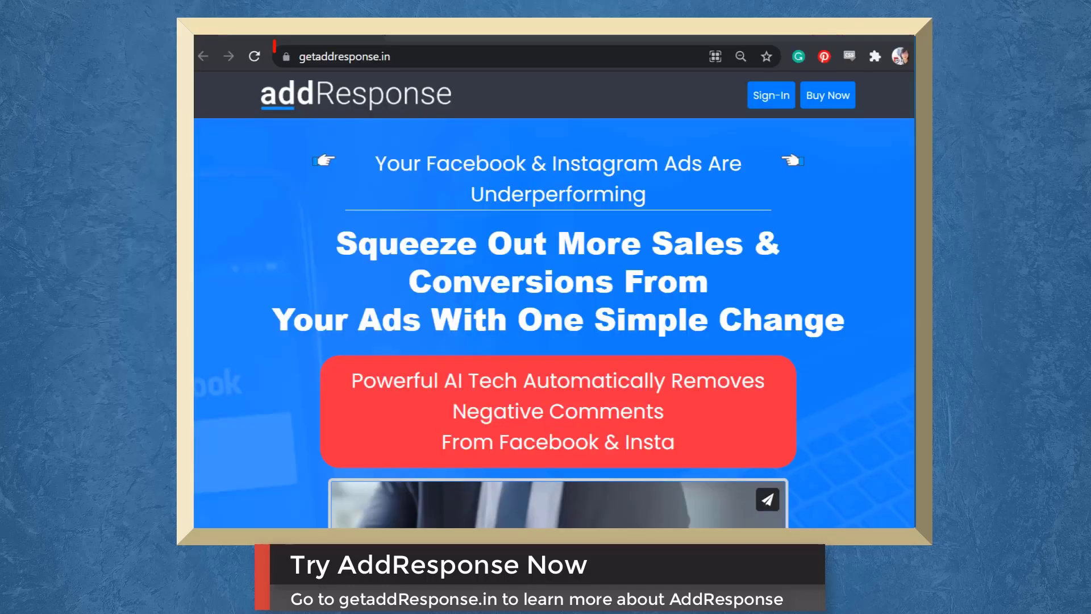
Go to getaddresponse.in to view the AddResponse landing page on removing negative ad comments
{"action": "left_click", "coordinate": [337, 56]}
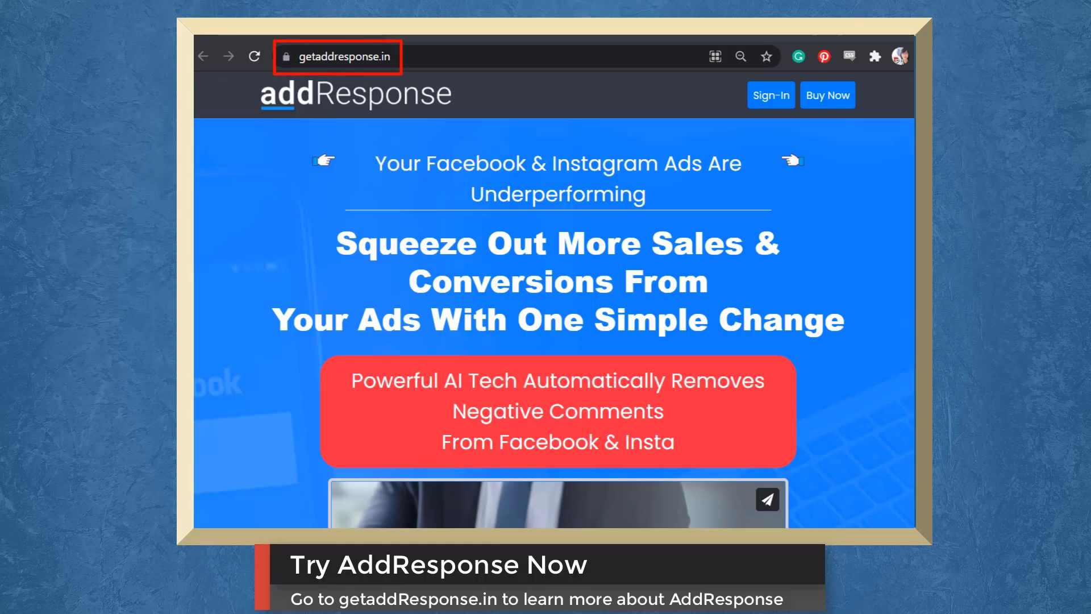